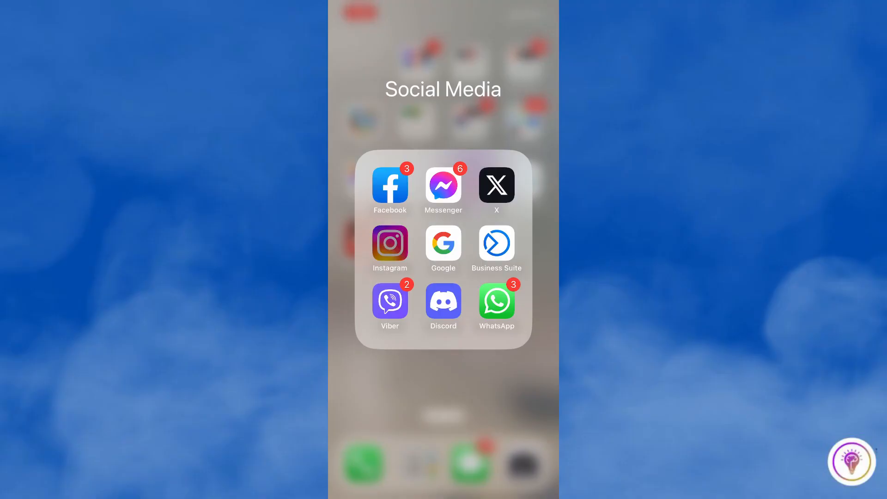
pyautogui.click(388, 243)
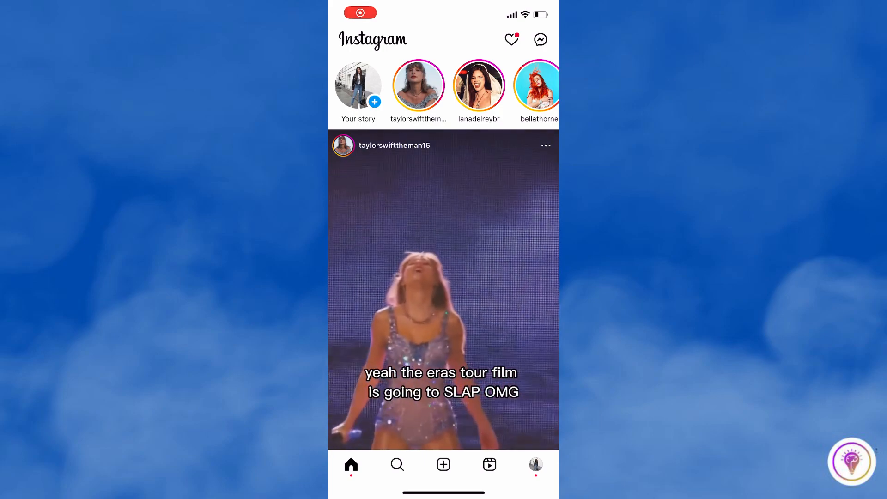
pyautogui.click(535, 464)
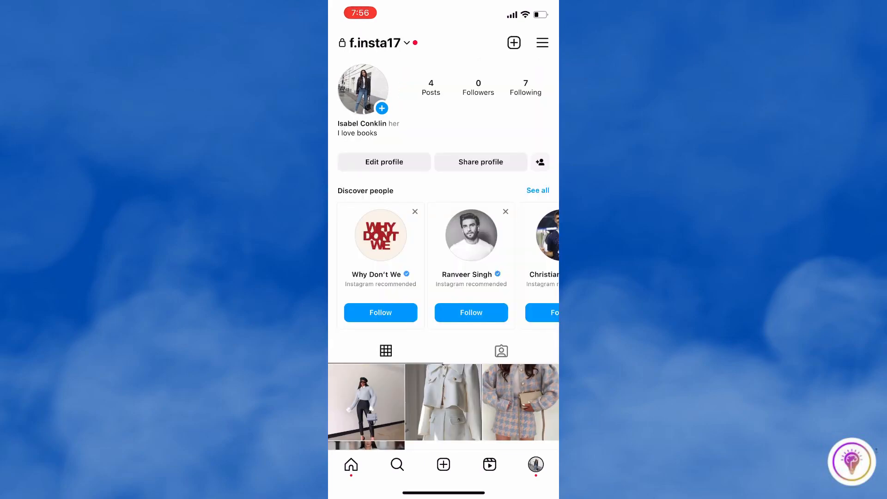
pyautogui.click(541, 43)
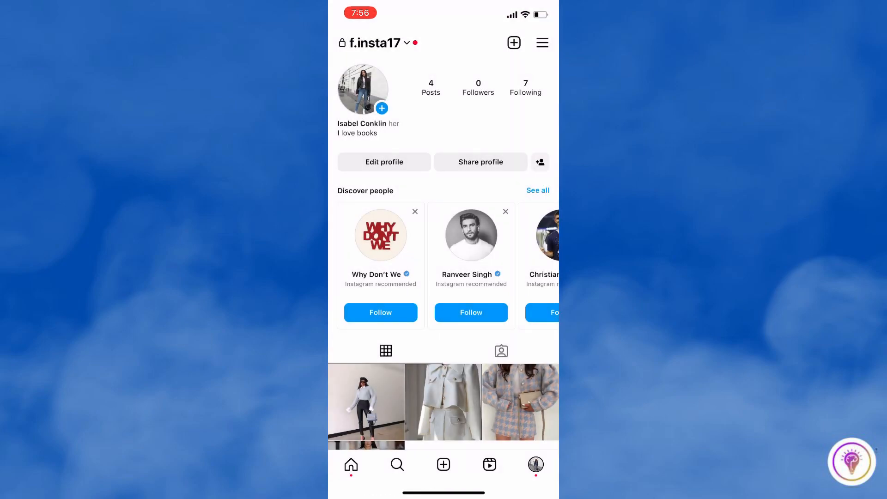
# Reach Meta's Download your information page via Accounts Center > Your information and permissions
pyautogui.click(541, 43)
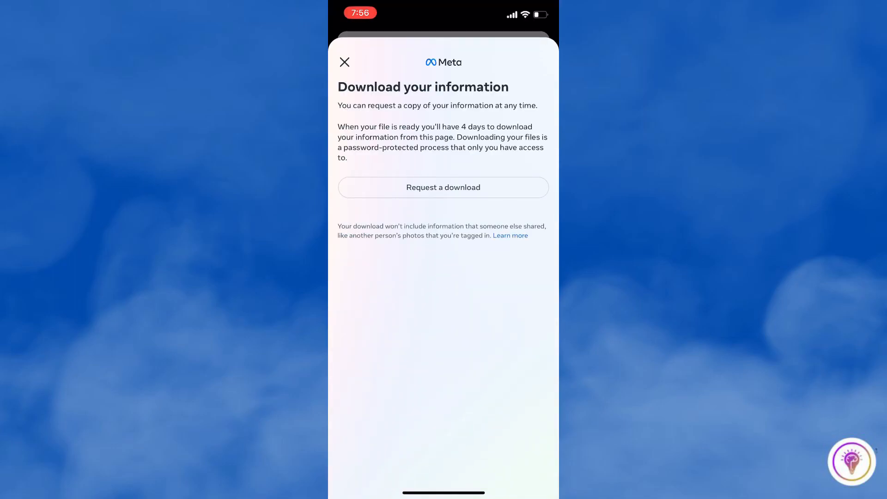
# Start a new download request keeping the f.insta17 profile included
pyautogui.click(443, 187)
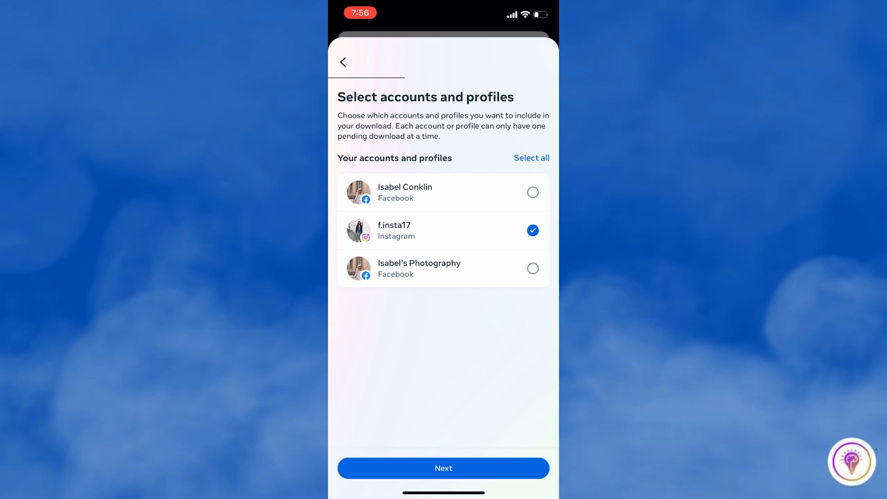
pyautogui.click(443, 467)
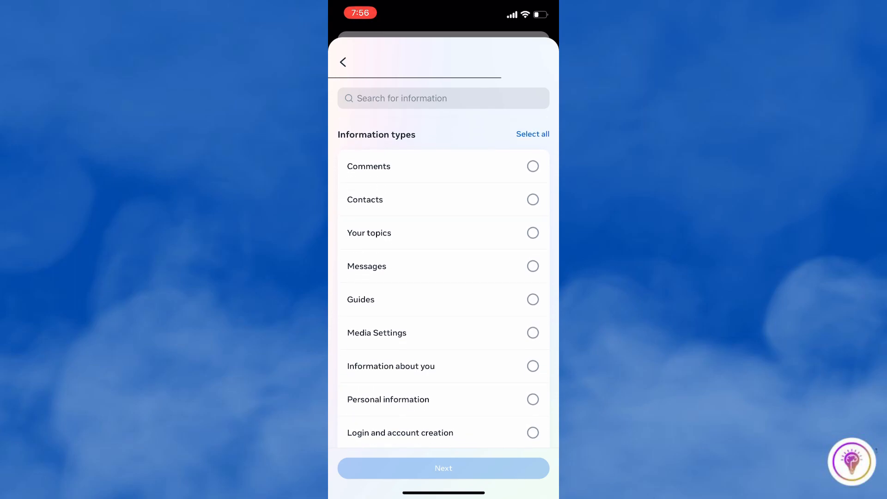
# Select only Comments for the download and continue to the file options page (HTML format)
pyautogui.scroll(-3)
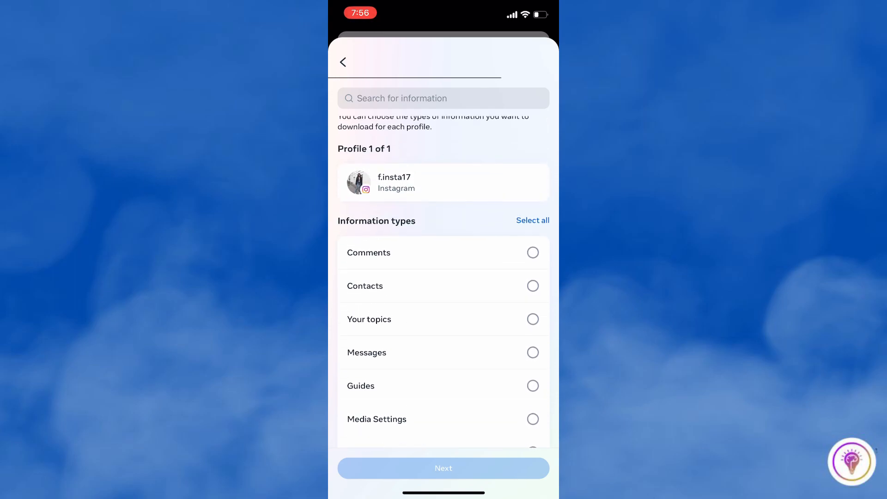
pyautogui.scroll(-3)
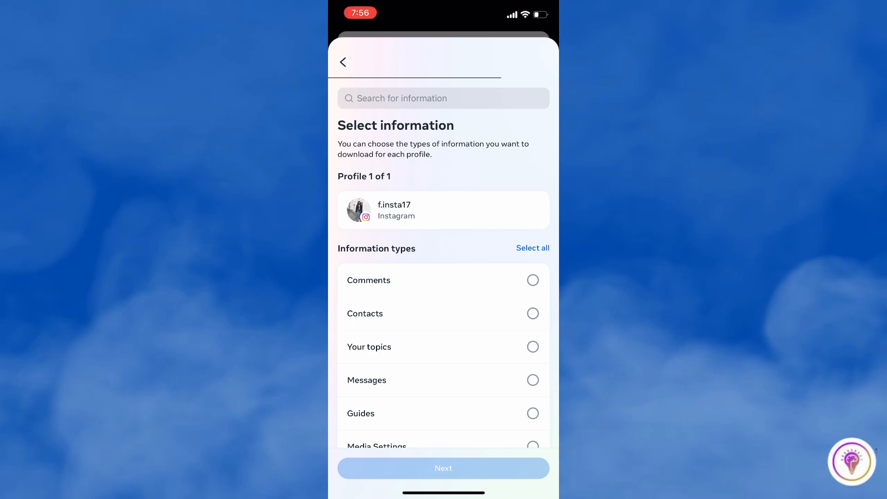
pyautogui.click(532, 280)
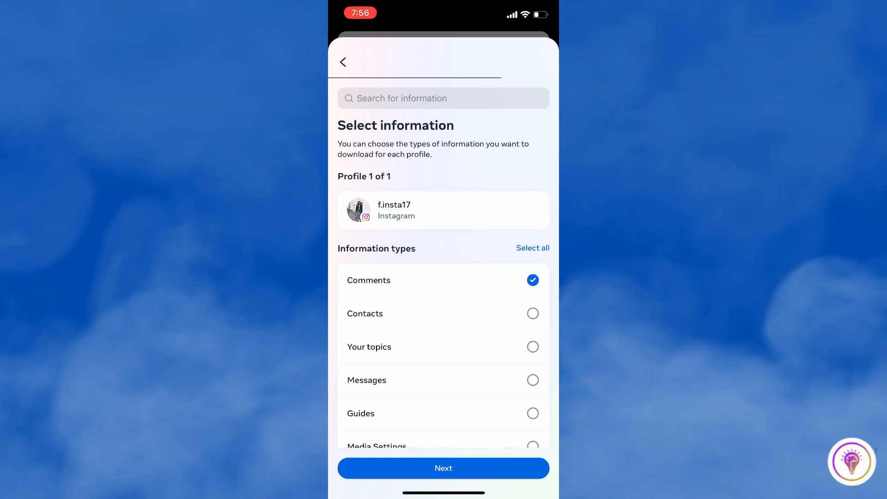
pyautogui.click(442, 467)
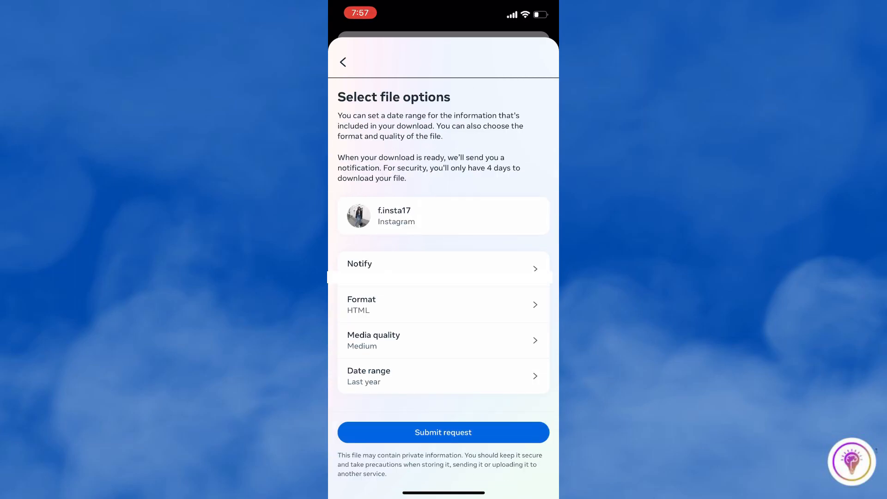